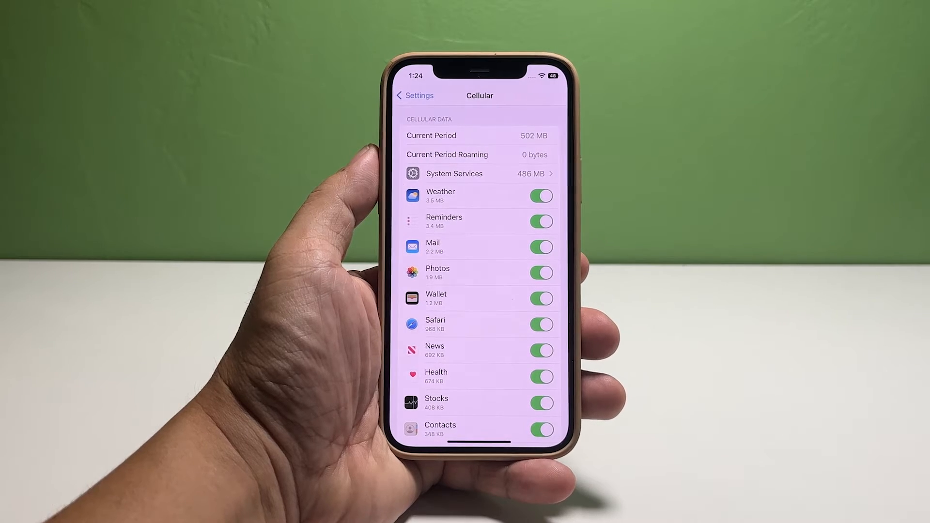
Switch off cellular data for Reminders and Facebook, leaving other apps allowed.
left_click(541, 323)
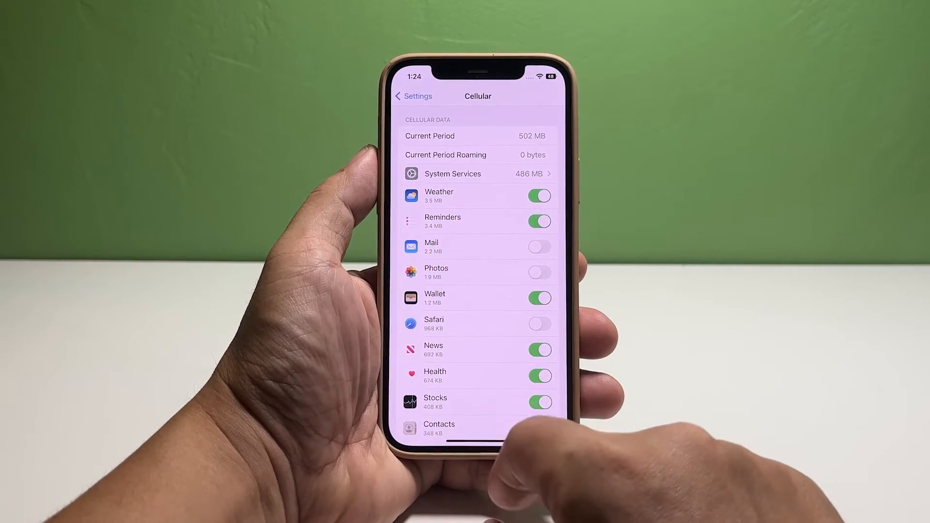
scroll("down", 3)
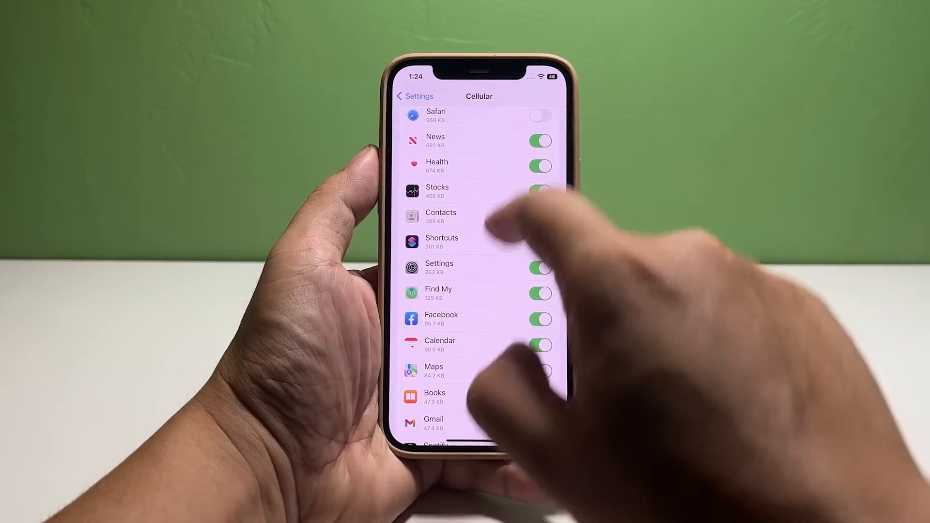
left_click(539, 319)
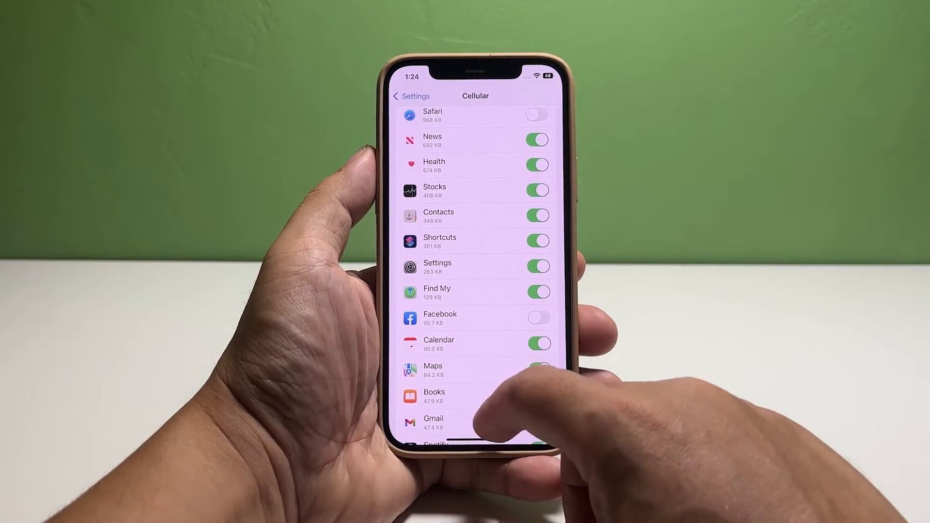
Briefly enable Wi-Fi Assist at the bottom of Cellular, then leave it off.
scroll("down", 3)
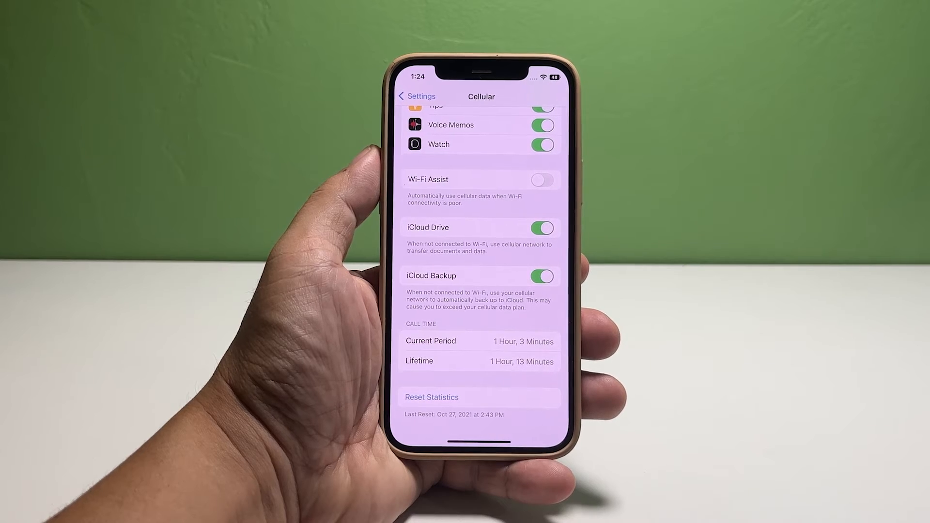
left_click(539, 179)
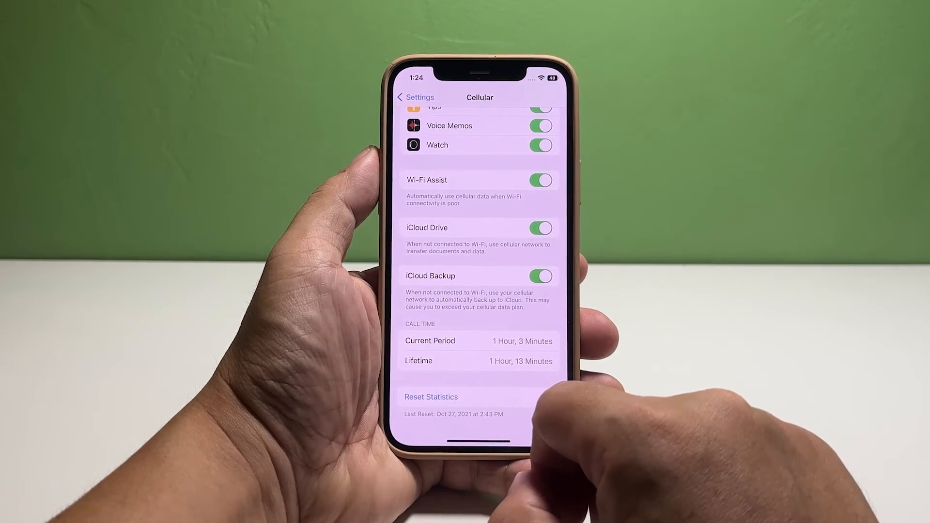
left_click(540, 180)
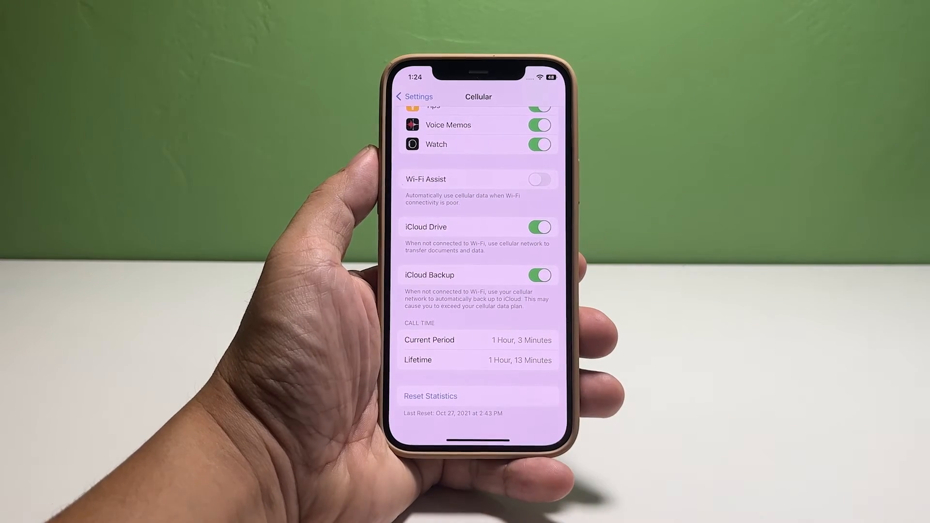